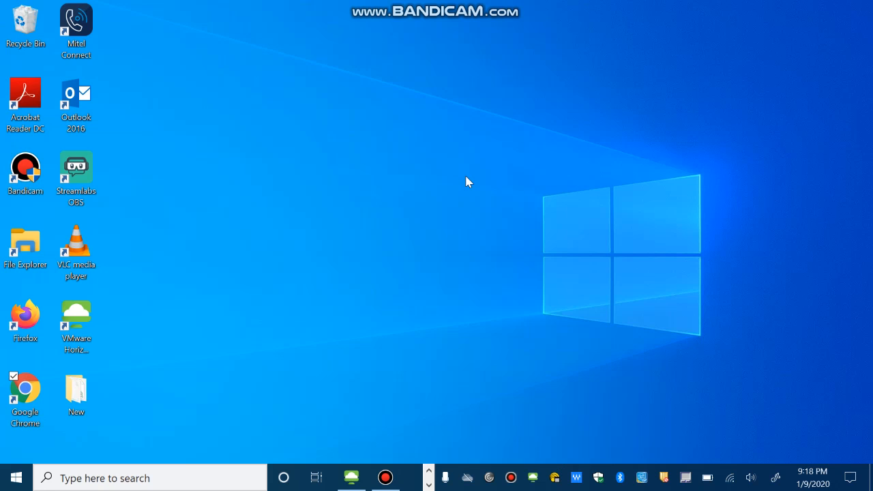
- Launch Chrome from the desktop shortcut and go to the CRAN mirrors list via r-project.org
click(24, 389)
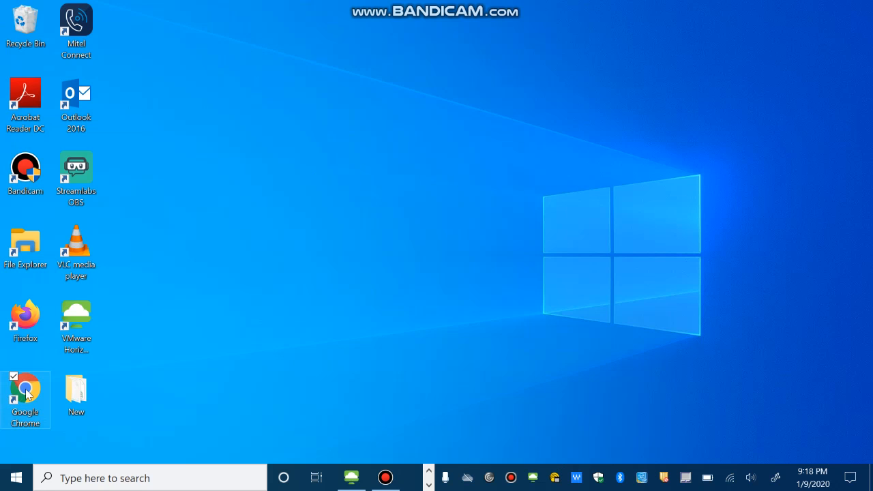
double_click(25, 388)
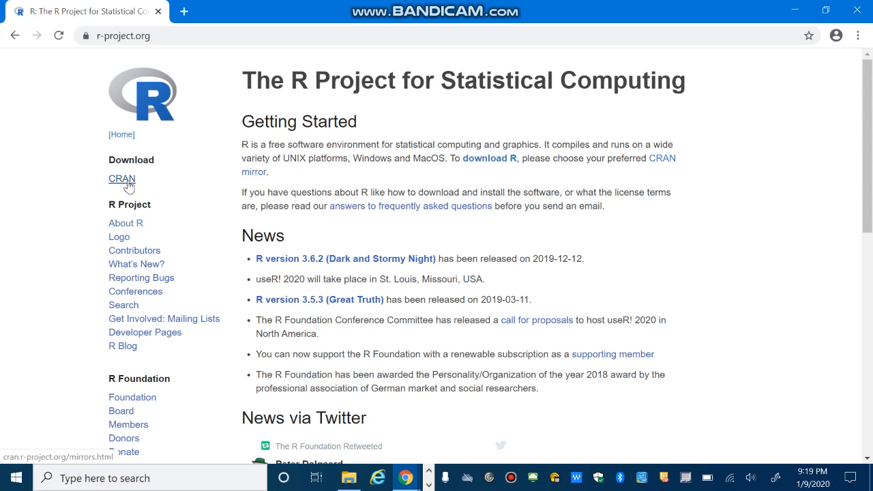
click(121, 178)
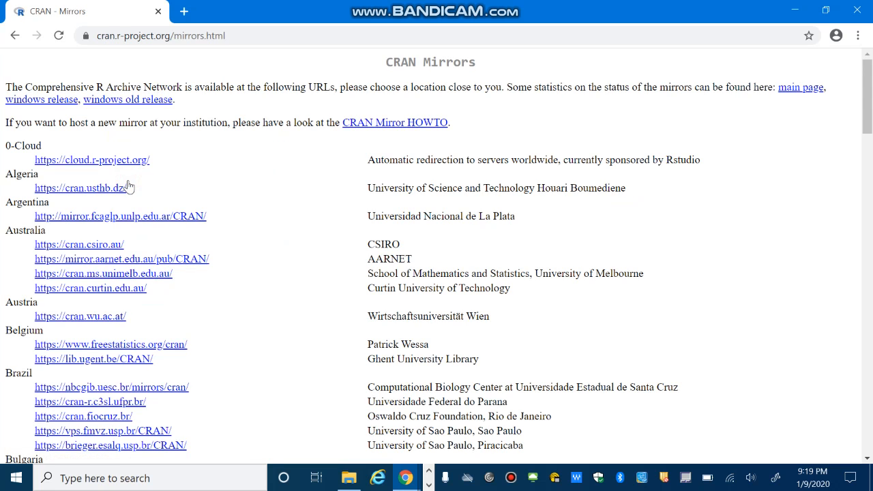
mouse_move(395, 65)
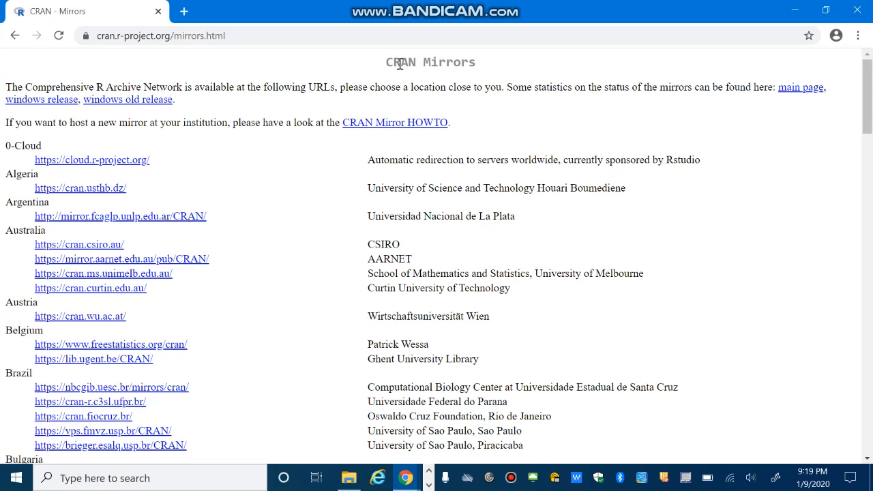
mouse_move(301, 167)
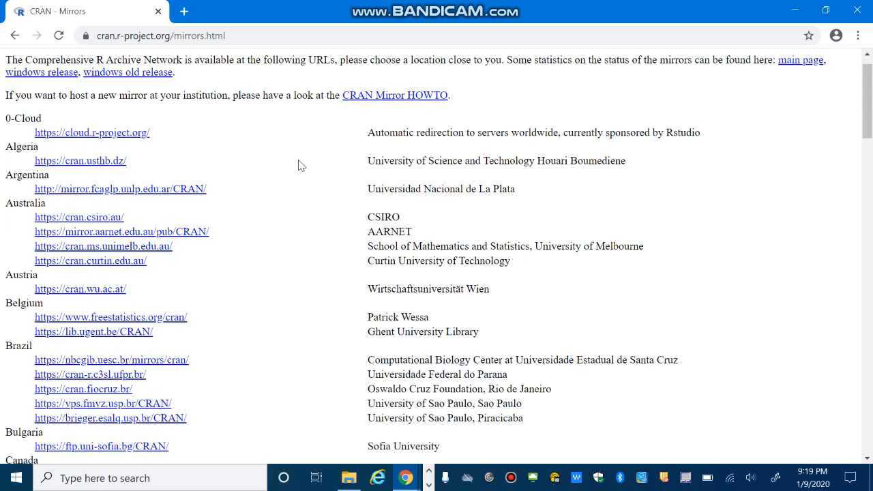
scroll(down, 3)
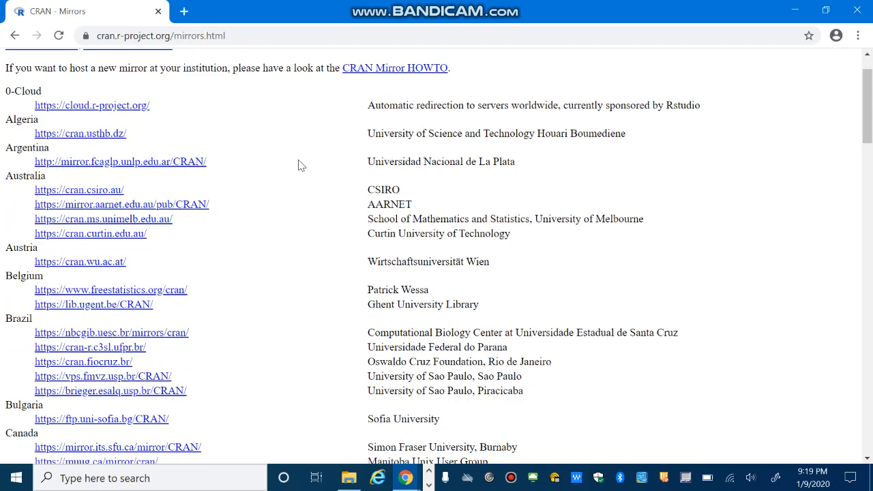
scroll(down, 3)
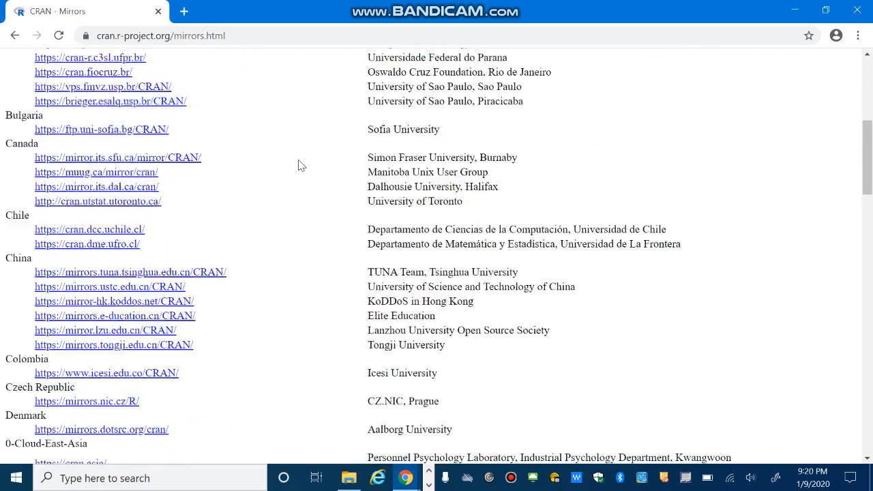
scroll(down, 3)
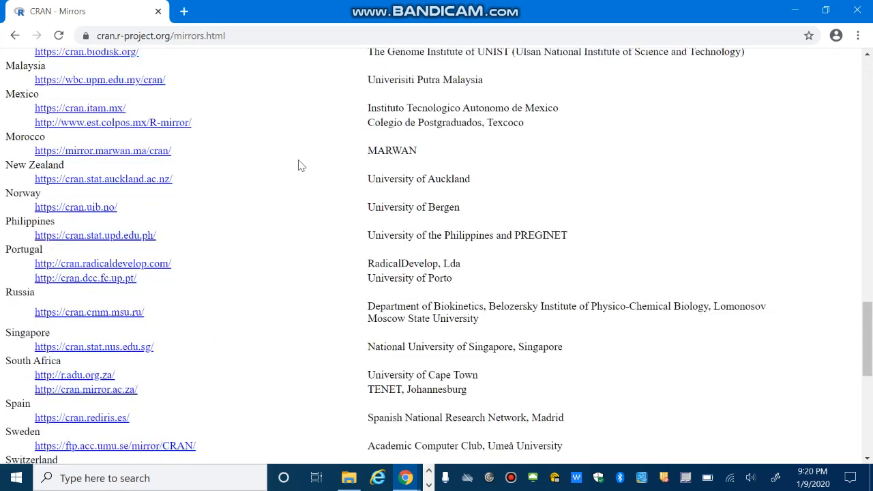
scroll(down, 3)
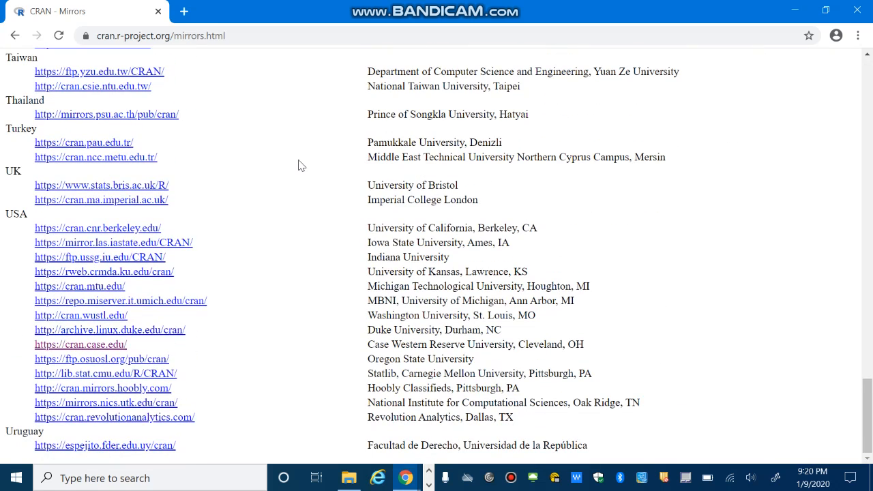
mouse_move(477, 361)
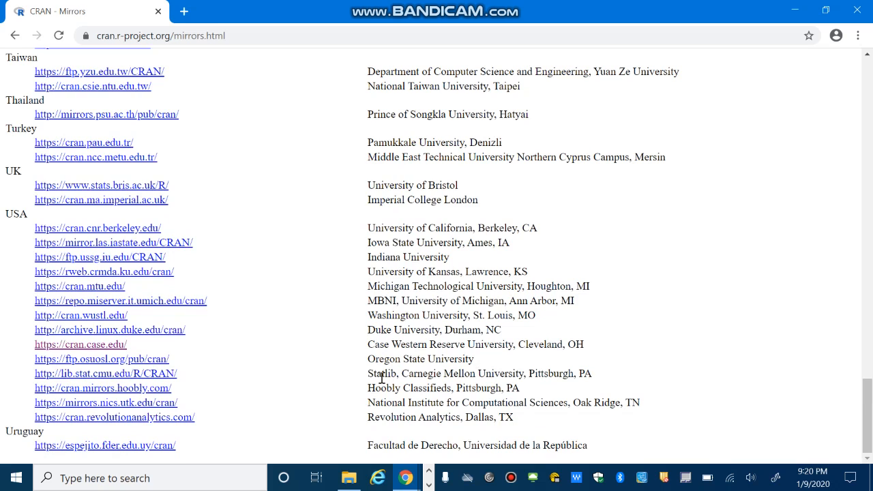
mouse_move(524, 343)
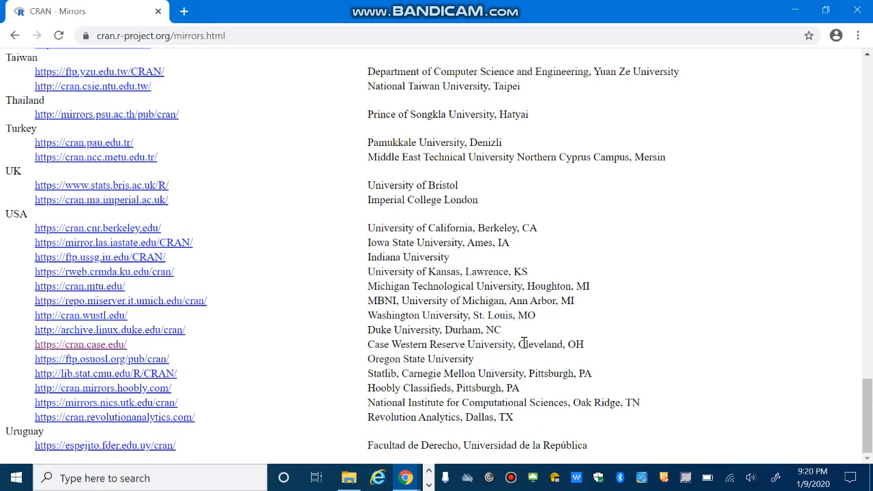
mouse_move(101, 348)
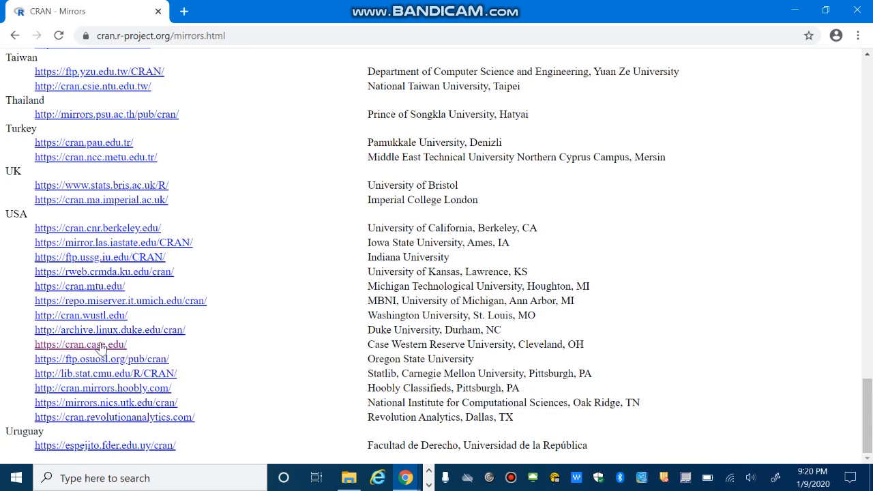
mouse_move(79, 344)
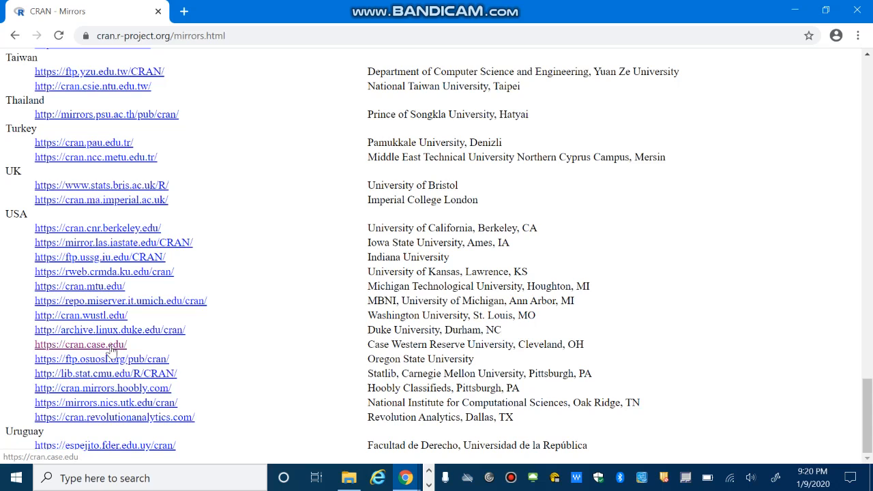
click(81, 344)
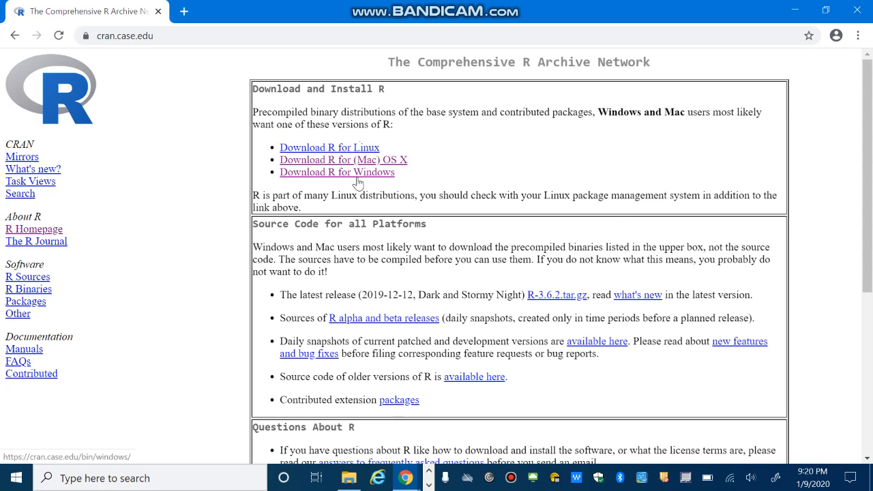
mouse_move(361, 162)
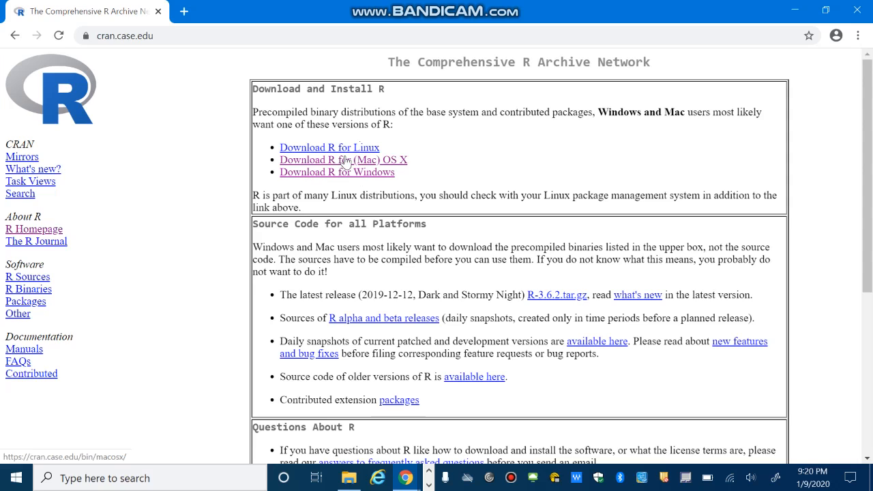
mouse_move(338, 150)
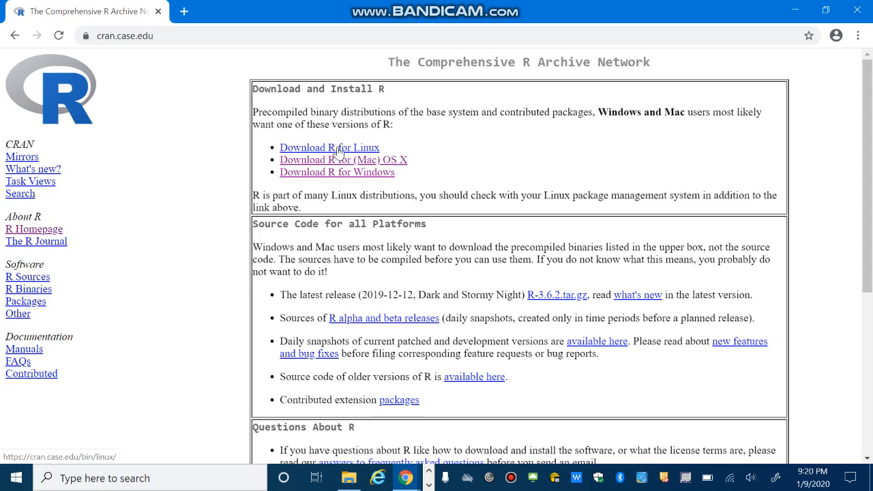
mouse_move(325, 189)
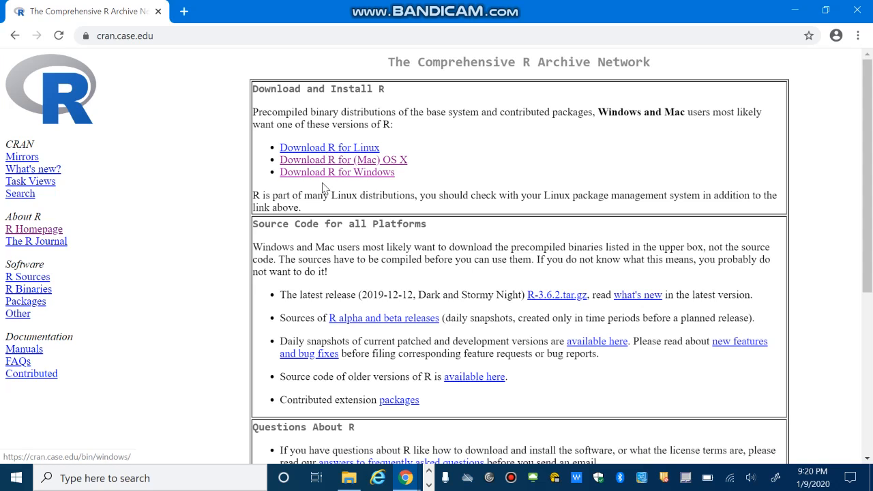
mouse_move(321, 182)
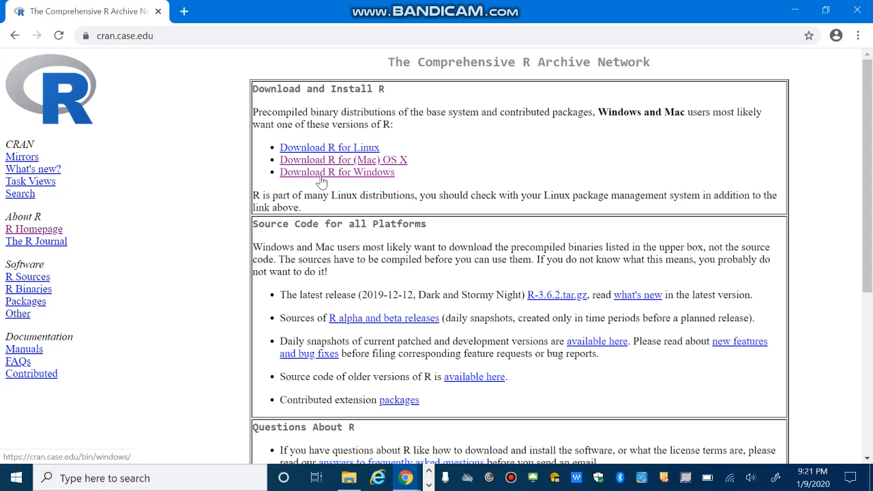
- Start downloading R-3.6.2-win.exe via Download R for Windows > base
click(337, 172)
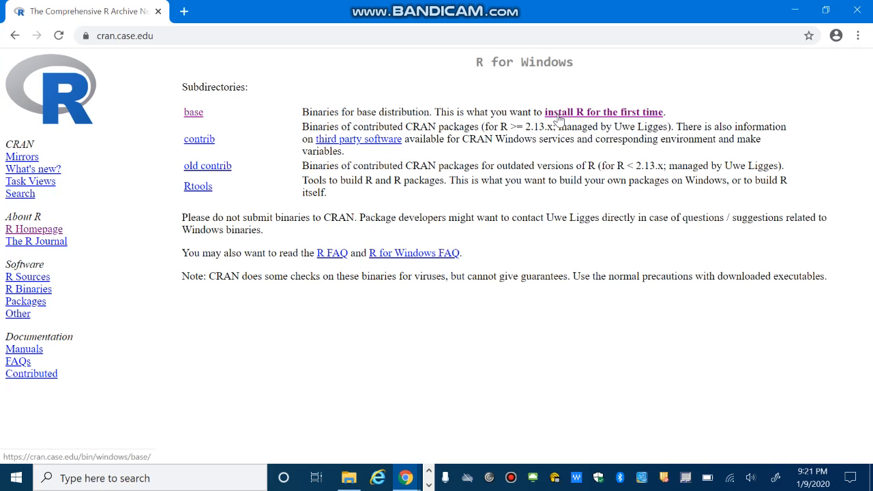
click(194, 112)
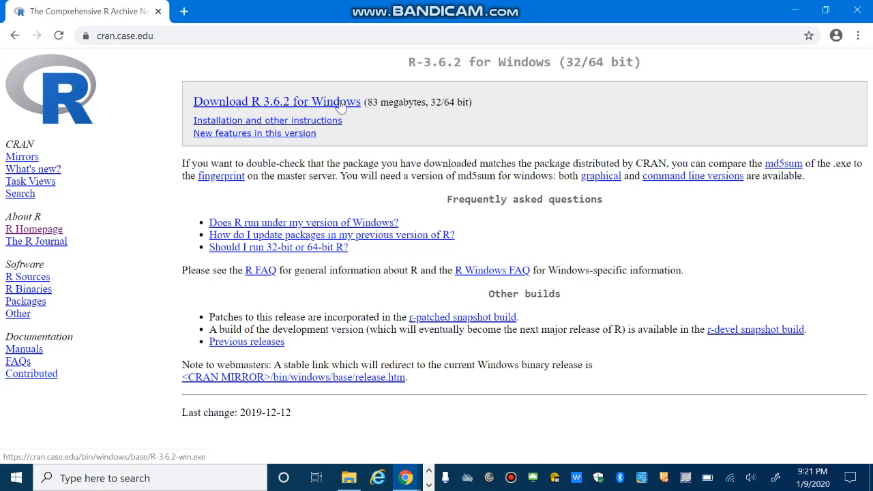
click(277, 101)
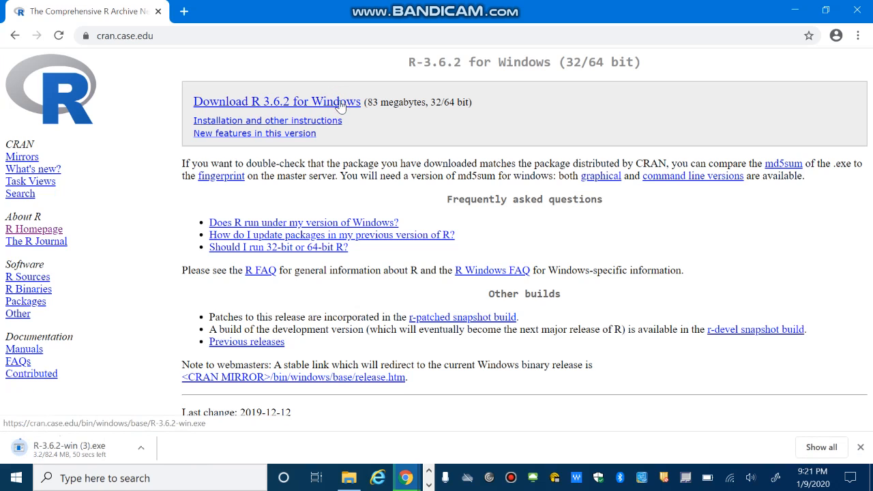
mouse_move(123, 436)
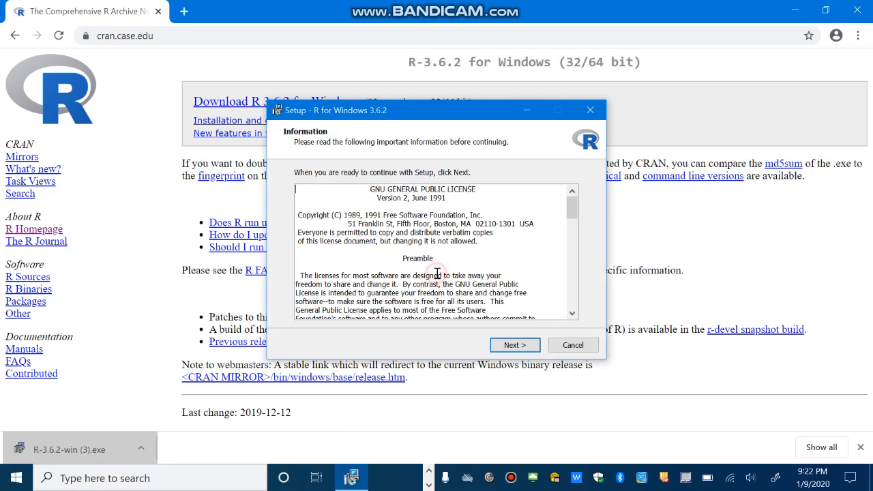
- Accept the license, keep default folders and shortcuts, and finish the R 3.6.2 setup
click(516, 344)
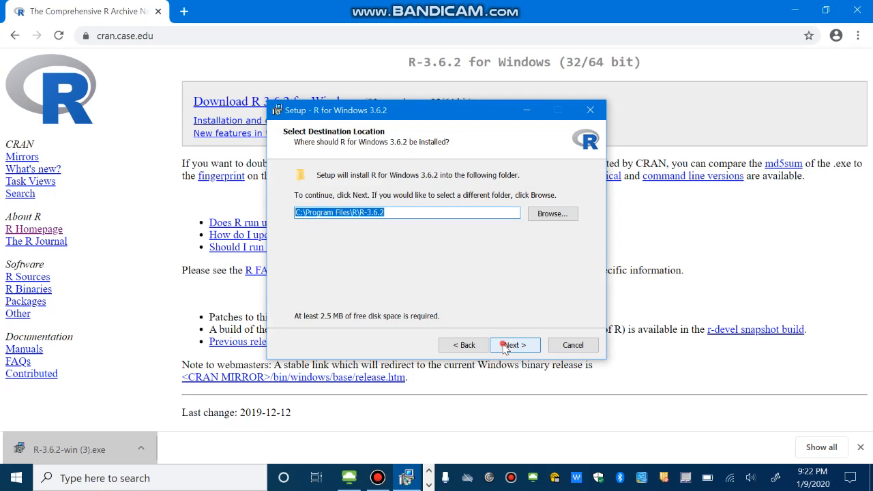
click(515, 344)
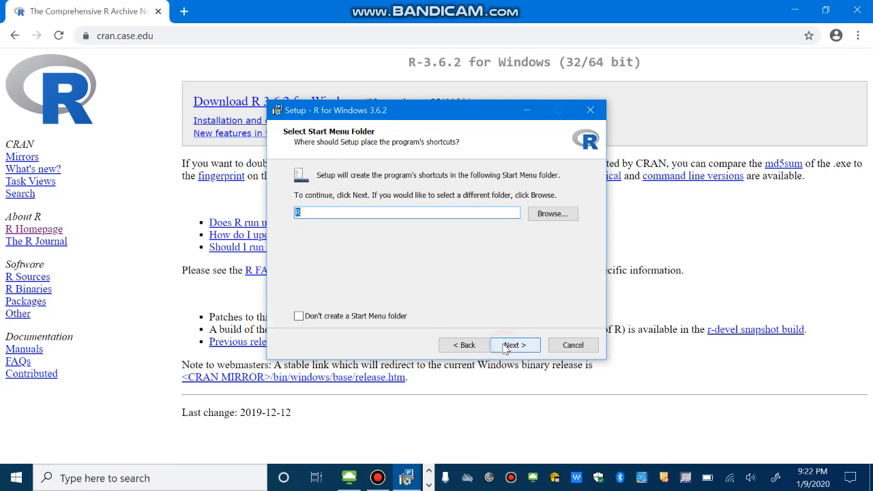
click(515, 344)
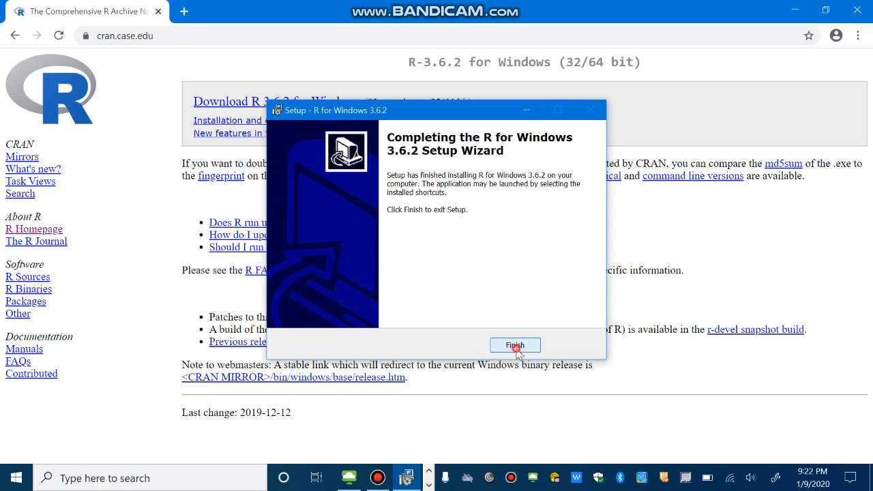
click(515, 345)
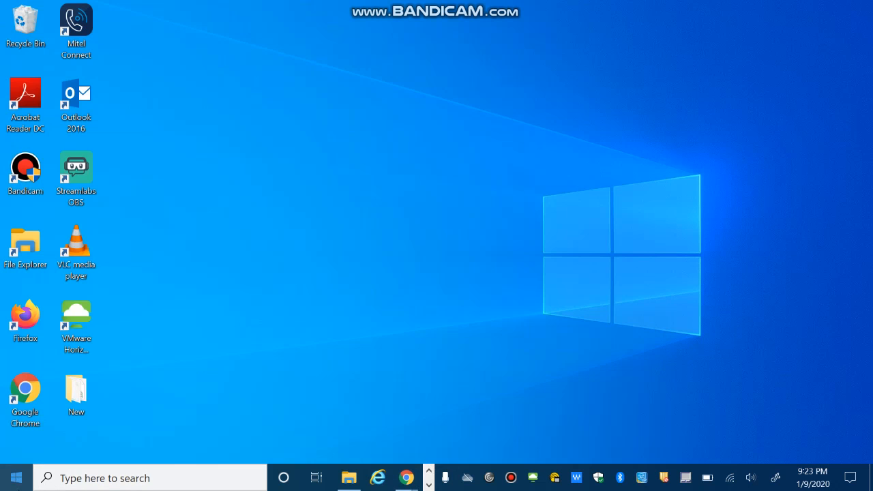
click(13, 477)
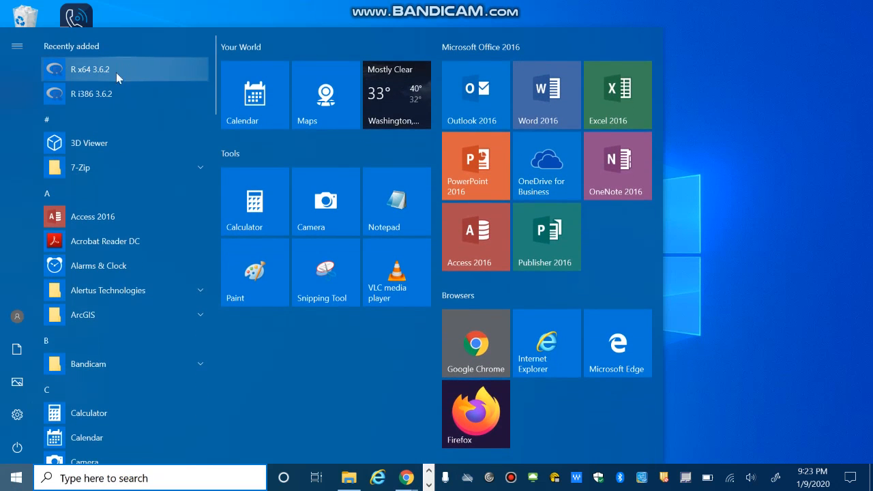
click(90, 68)
text(q())
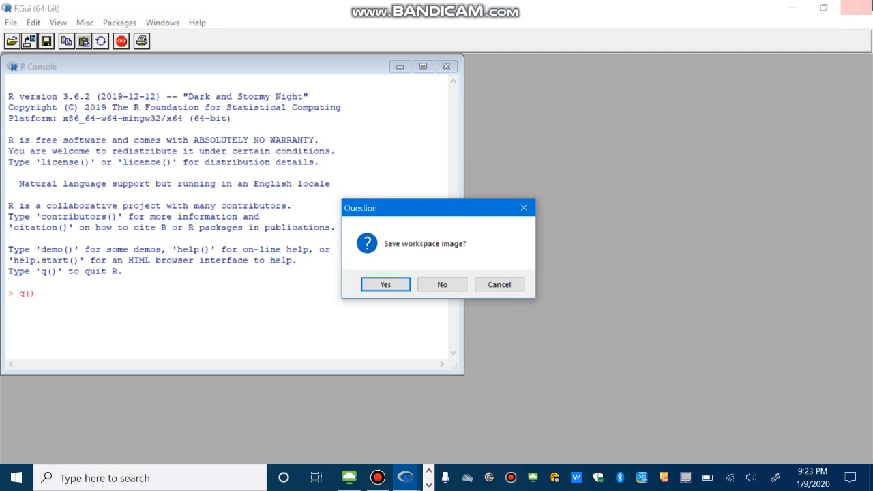
click(442, 285)
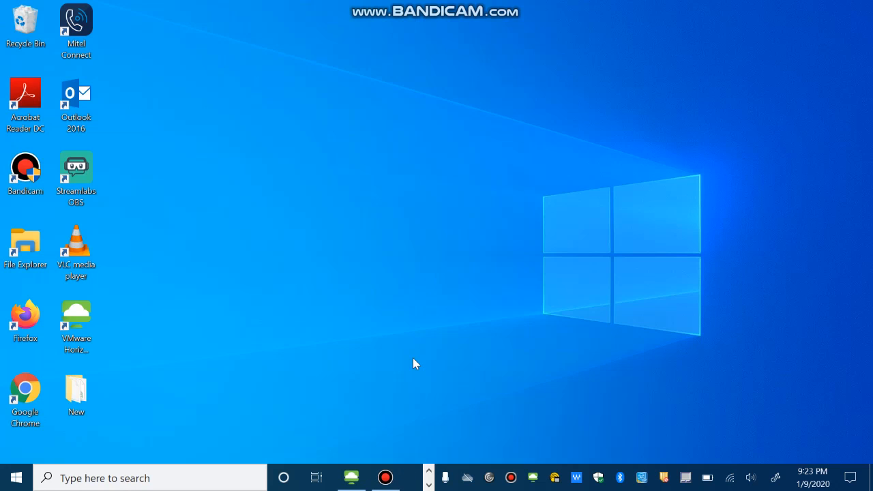
click(25, 393)
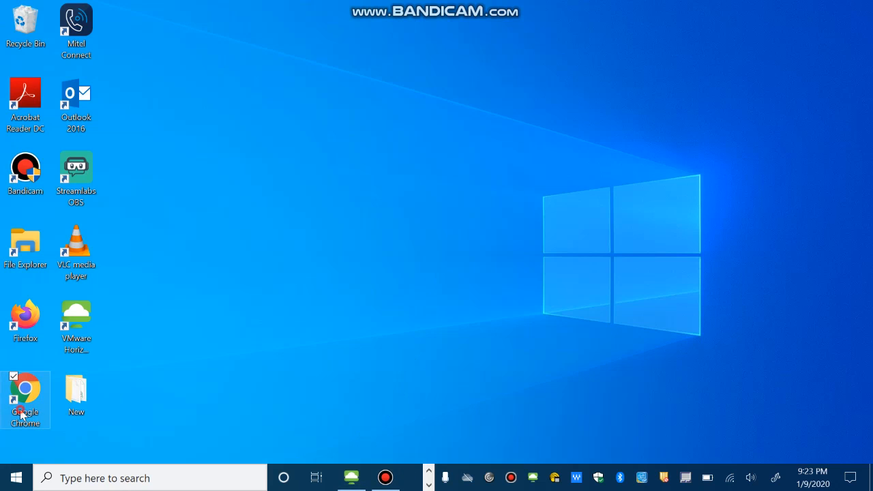
- Return through r-project.org and the Case Western mirror to the R for Mac OS X download page
double_click(25, 389)
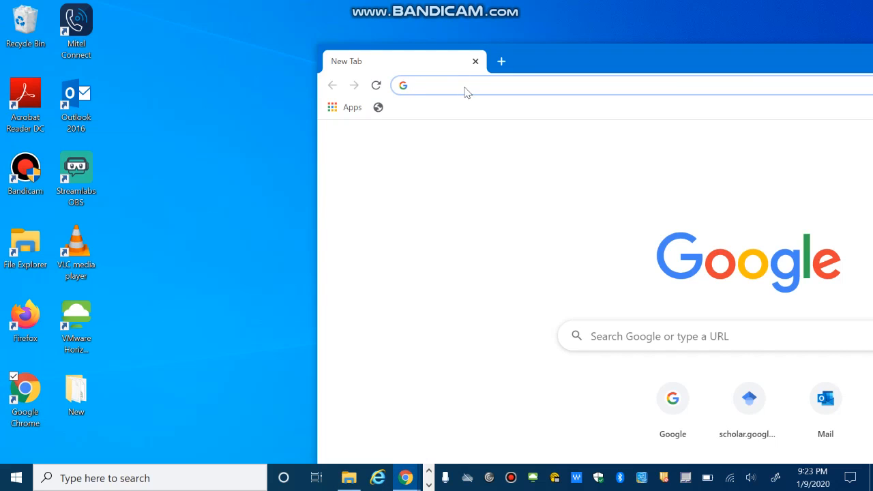
text(r-project.org)
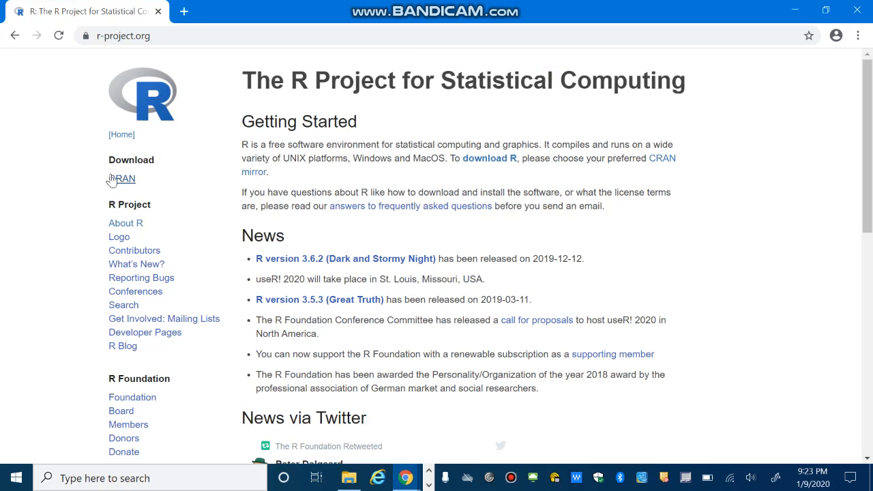
click(124, 179)
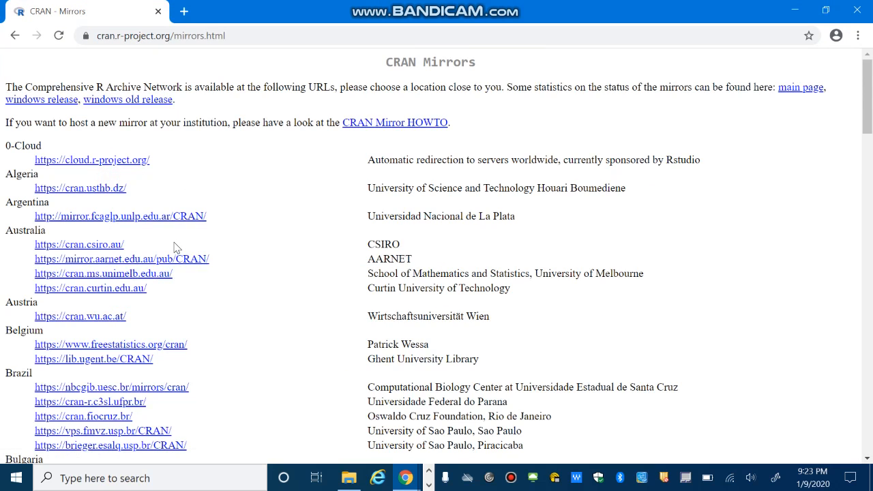
scroll(down, 3)
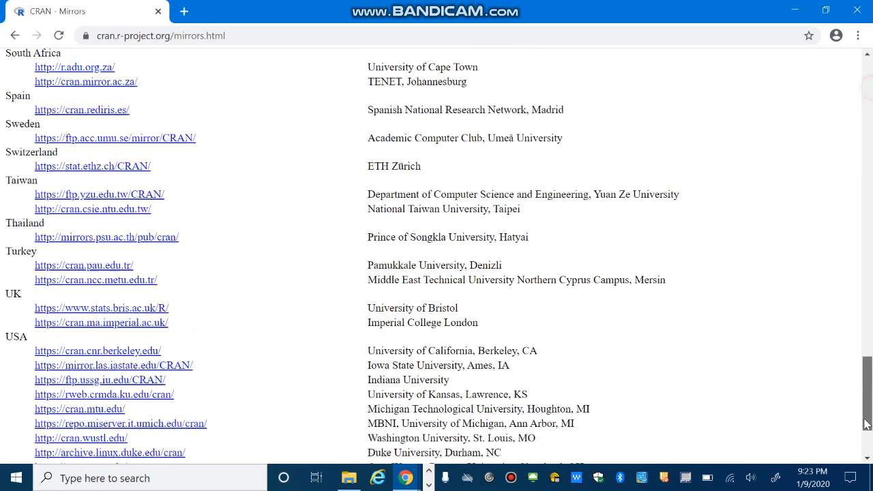
scroll(down, 3)
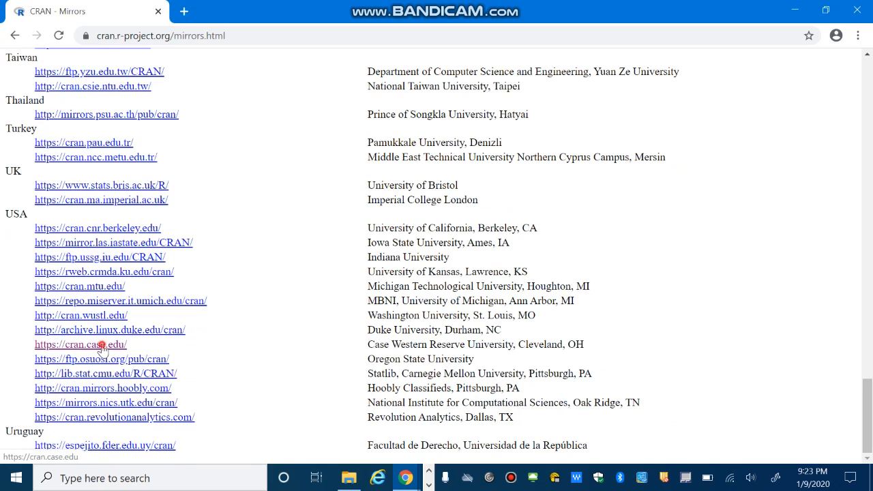
click(79, 344)
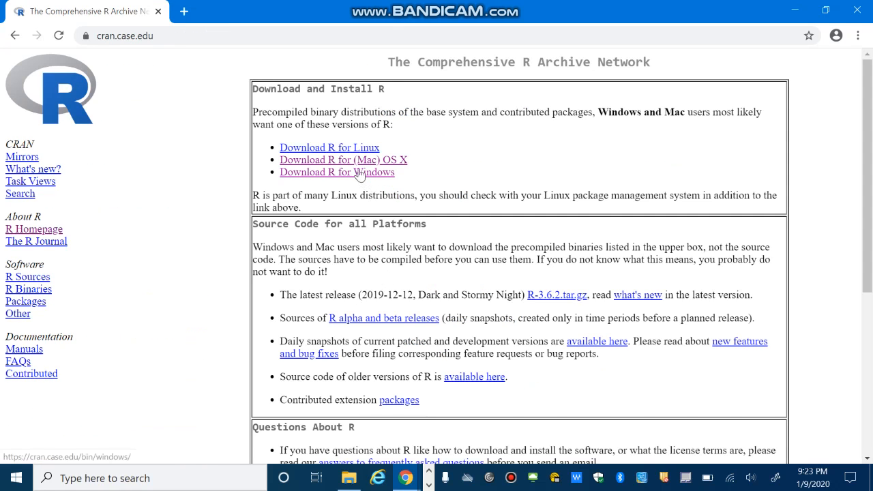
click(344, 158)
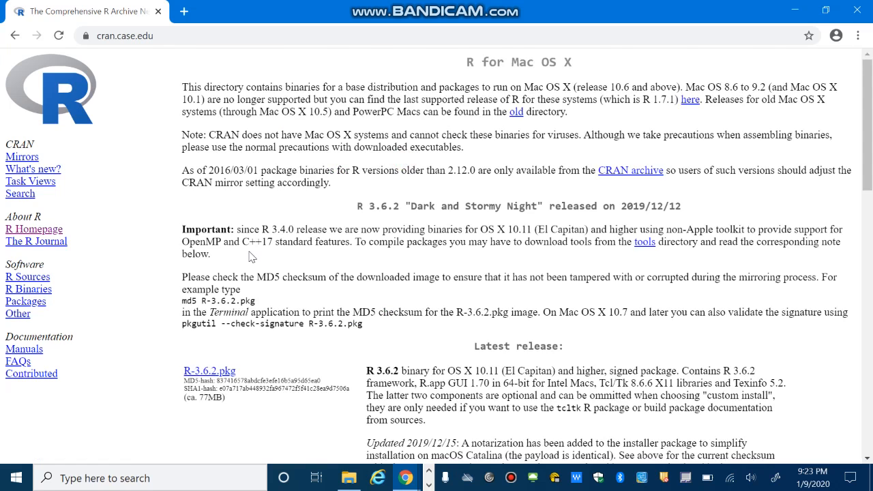
- Look over the Mac OS X page, close Chrome, and reopen it on a fresh tab
scroll(down, 3)
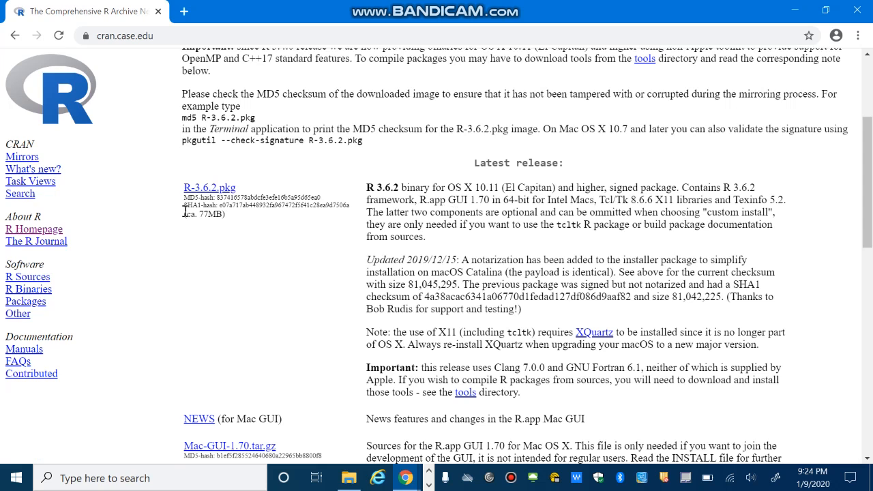
click(210, 187)
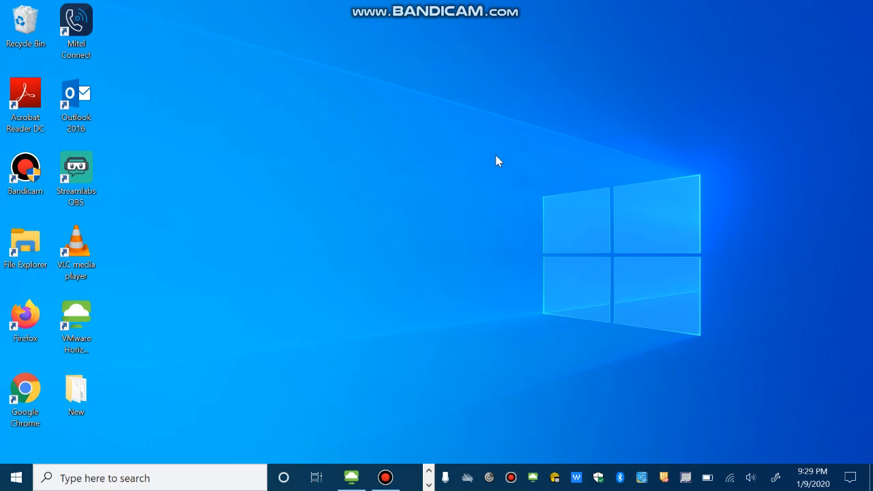
mouse_move(25, 389)
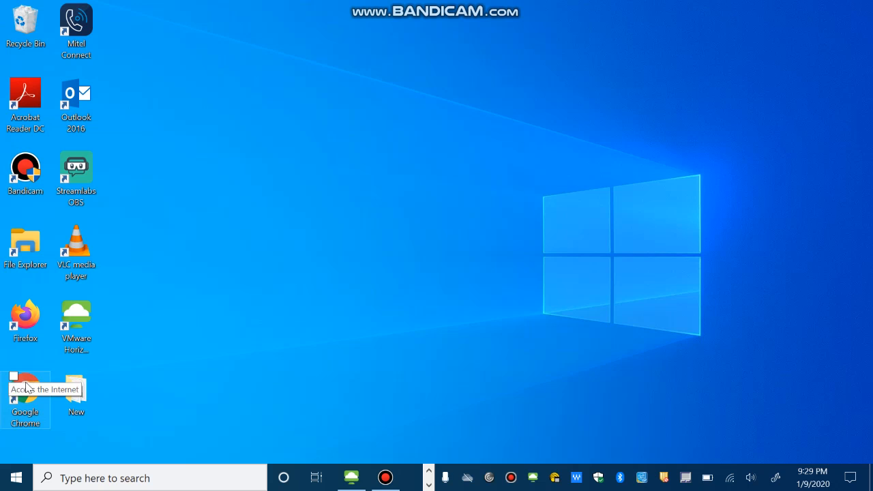
double_click(25, 389)
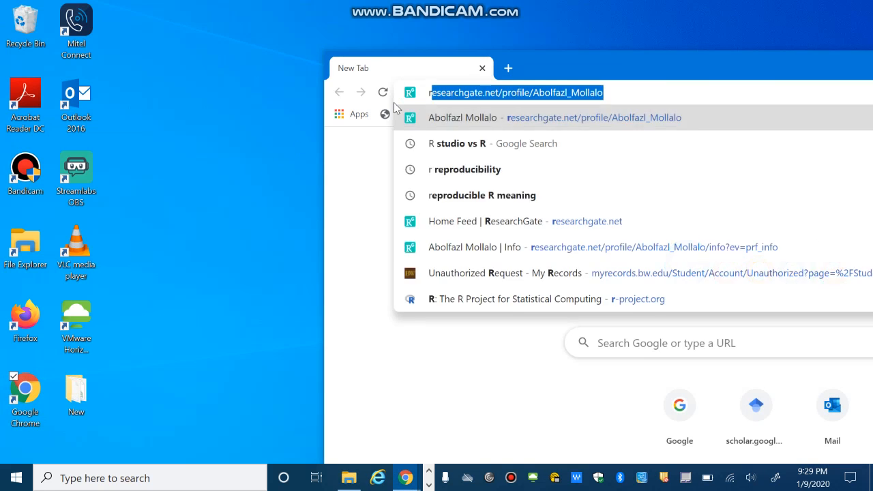
- Go to rstudio.com and reach the RStudio IDE page under Products > RStudio
text(rstudio.com)
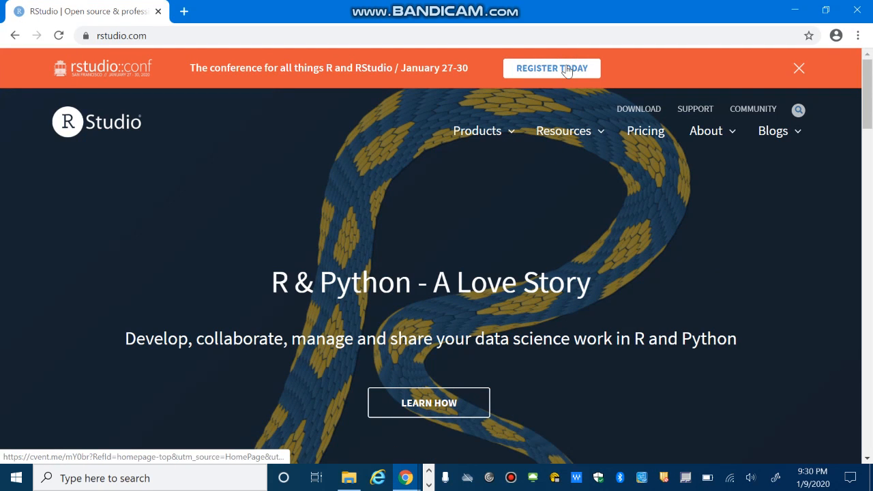
mouse_move(551, 74)
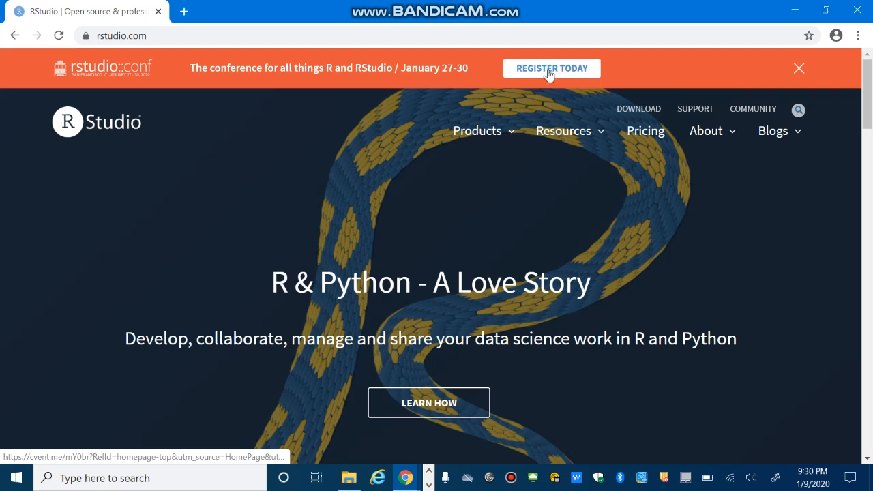
click(478, 131)
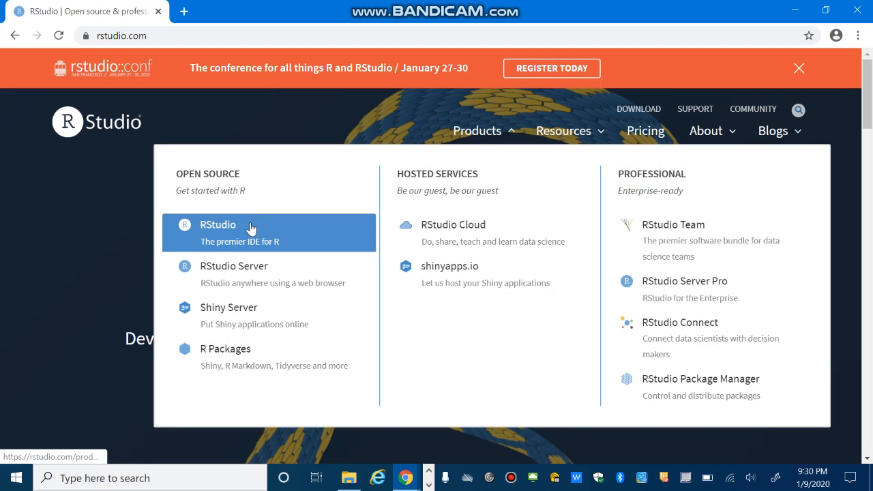
click(225, 229)
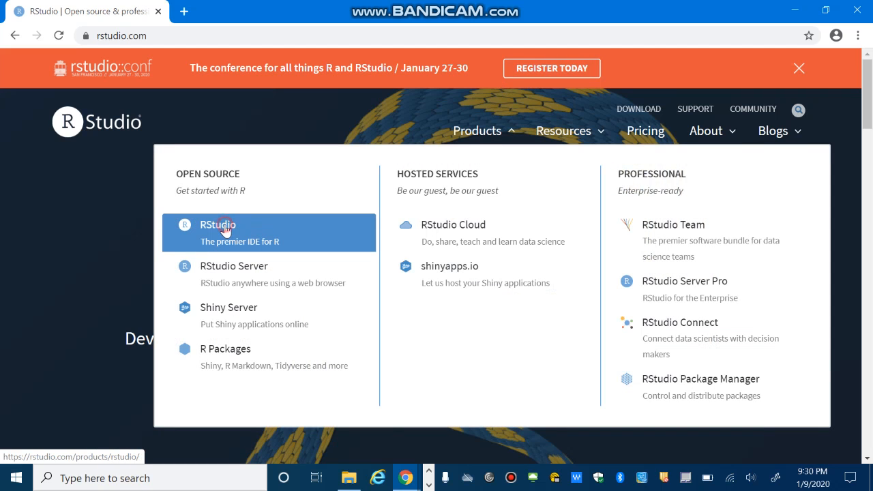
click(217, 225)
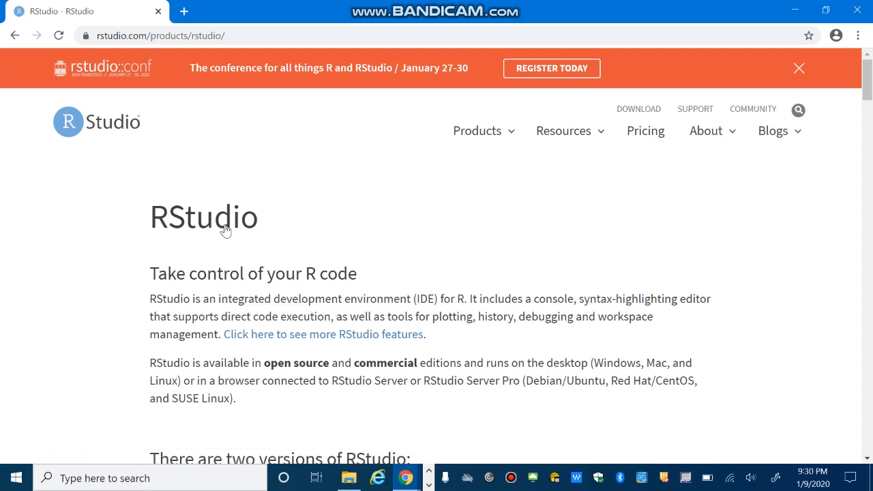
- Jump to the RStudio Desktop editions and choose the free Download RStudio Desktop option
scroll(down, 3)
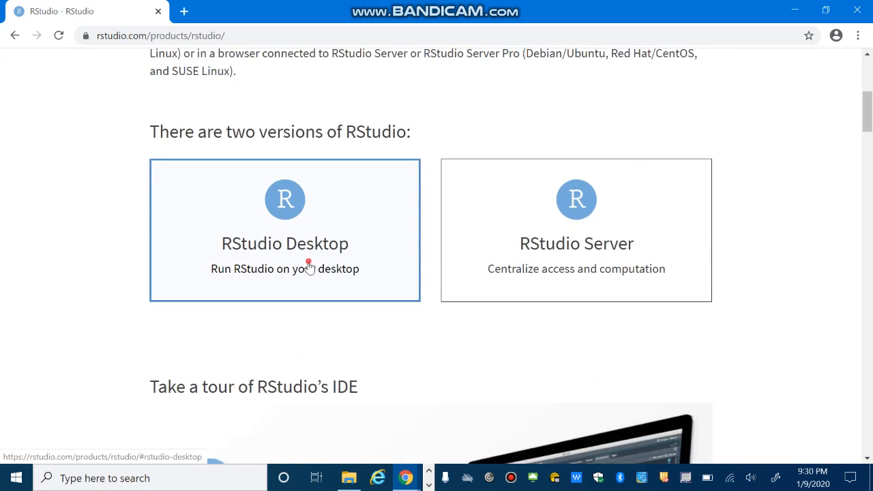
click(284, 229)
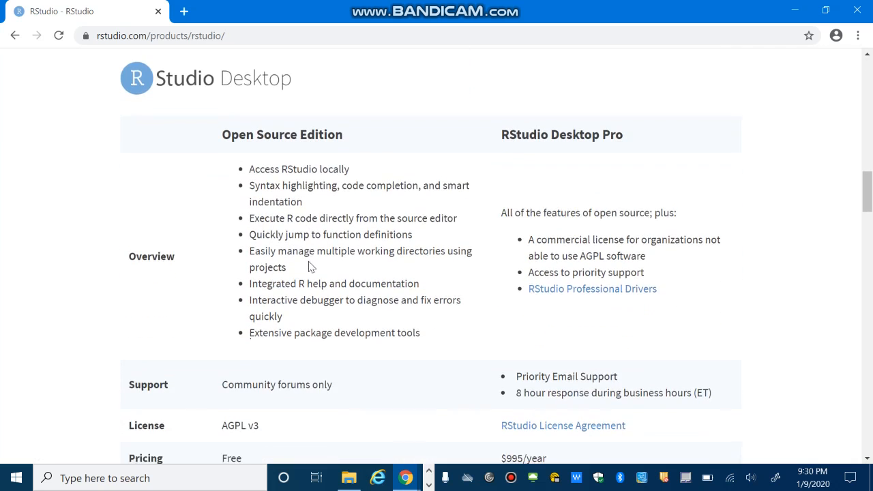
scroll(down, 3)
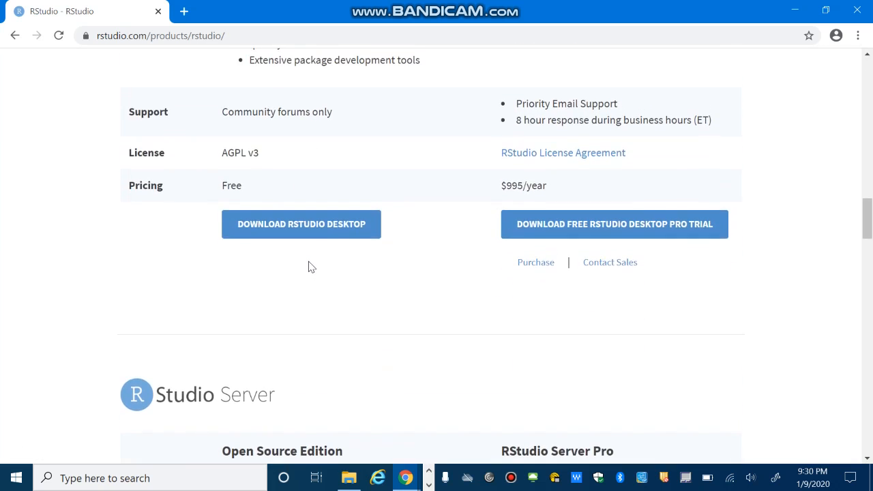
scroll(down, 3)
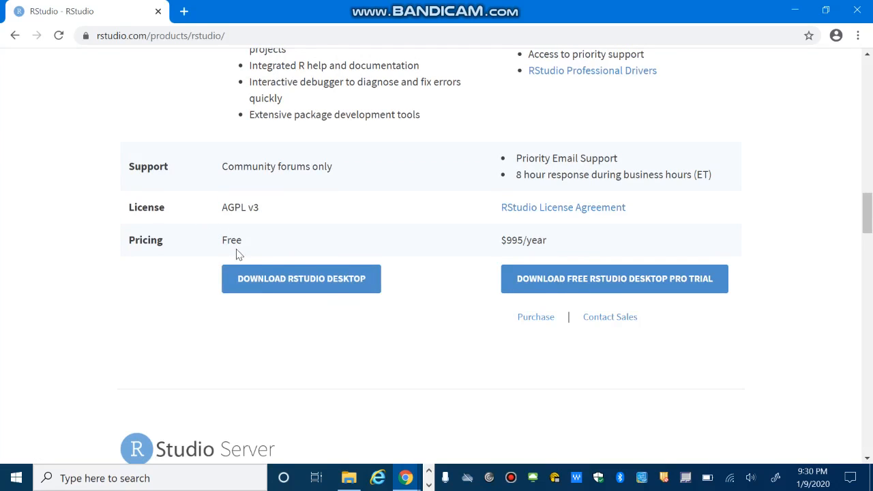
click(300, 278)
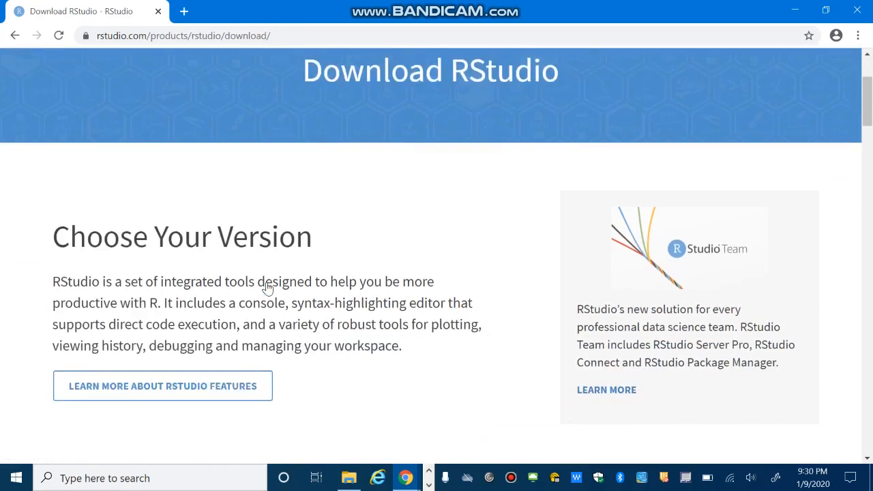
- Download the RStudio 1.2.5033 Windows installer (open source edition) and open the .exe
scroll(down, 3)
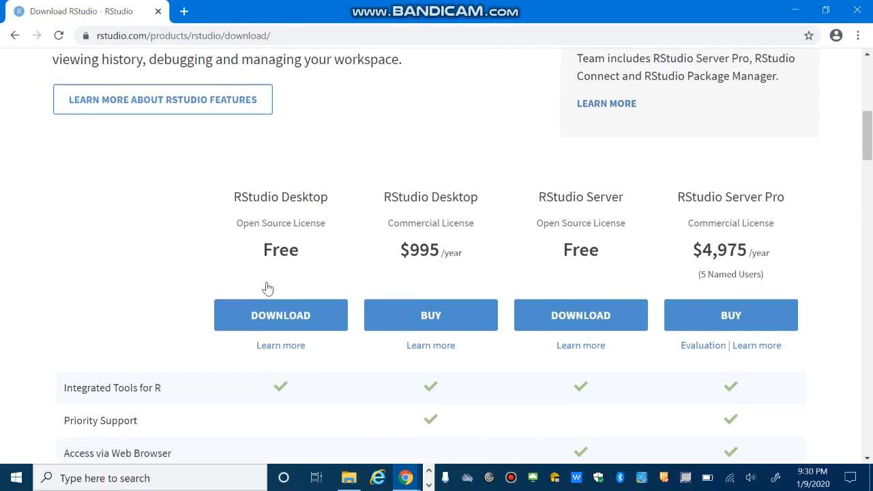
click(281, 314)
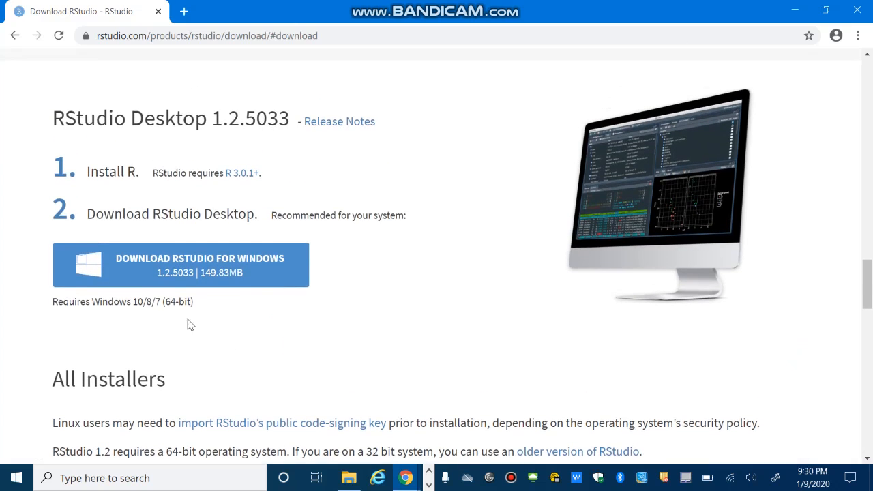
mouse_move(208, 303)
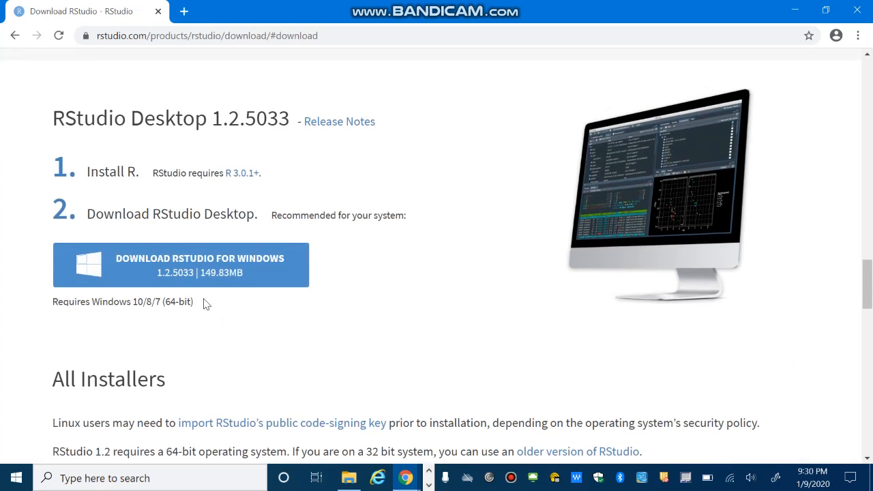
scroll(down, 3)
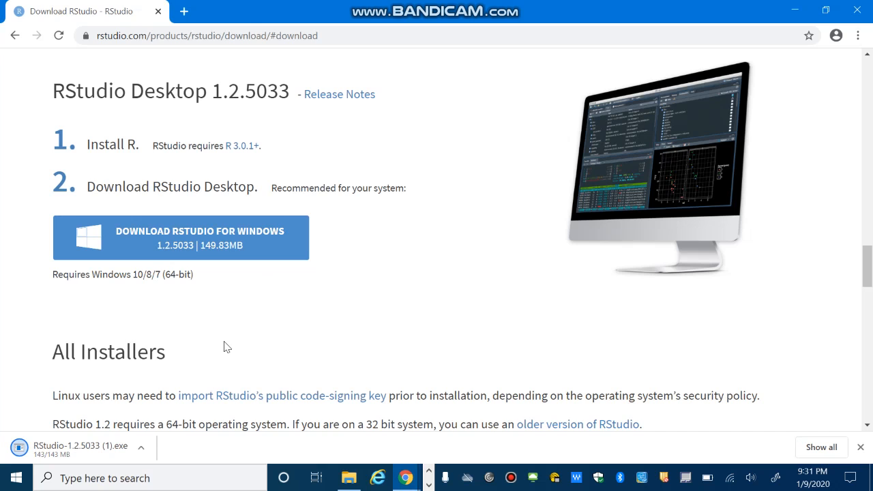
mouse_move(126, 418)
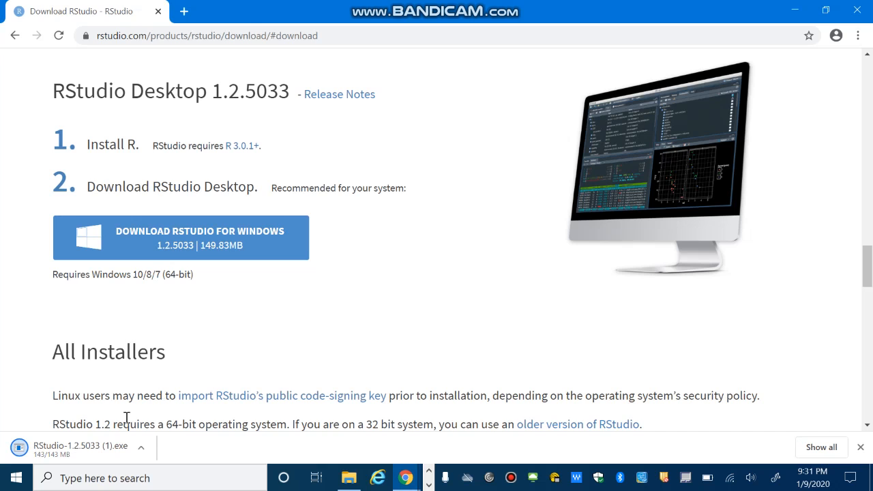
click(79, 445)
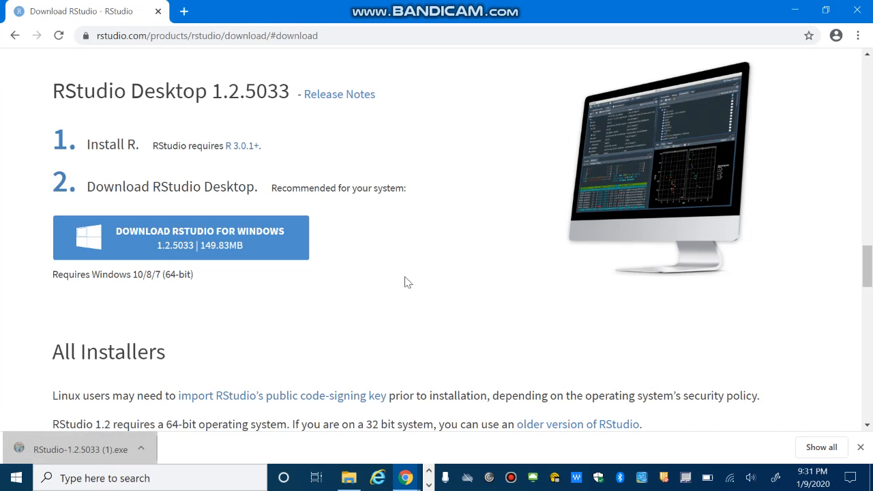
- Run RStudio Setup with default folders and Start Menu shortcuts through to Finish
click(80, 450)
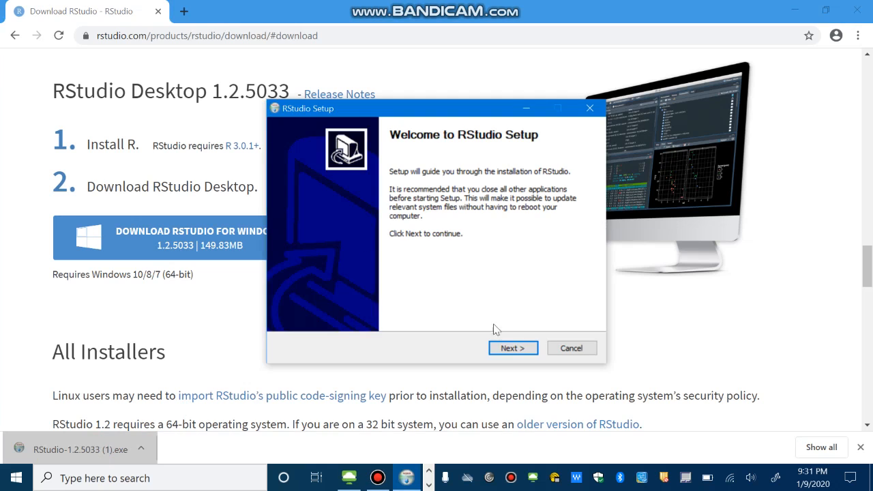
click(513, 348)
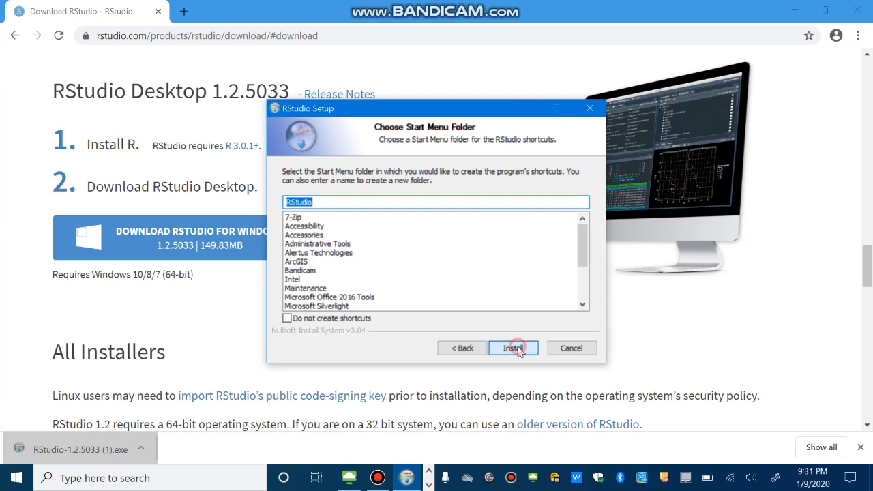
click(513, 348)
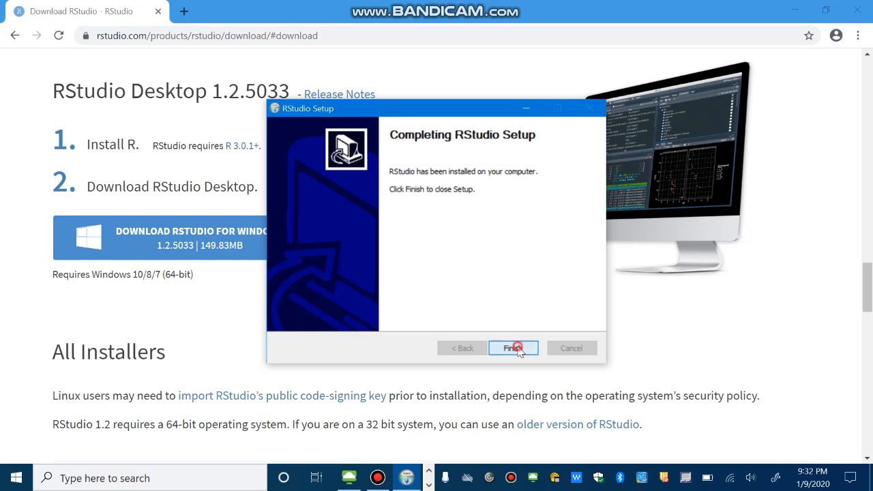
click(513, 348)
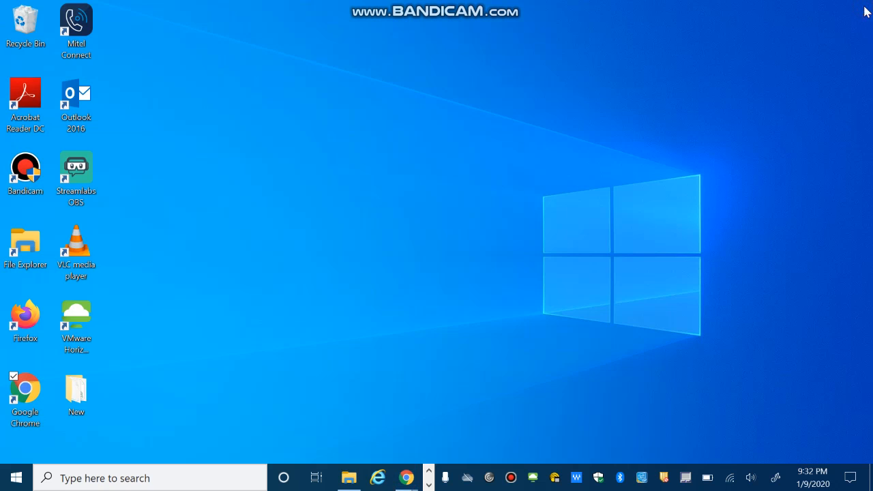
- Bring up the Start menu showing RStudio under Recently added
click(16, 478)
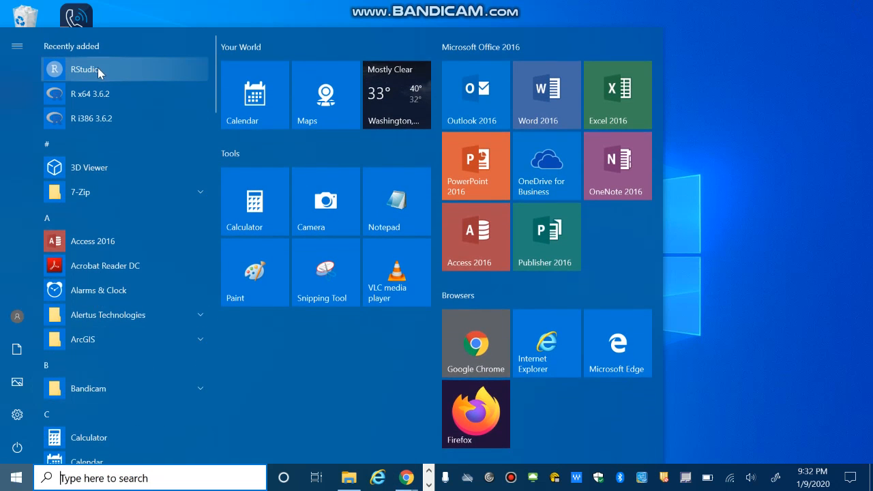
mouse_move(109, 93)
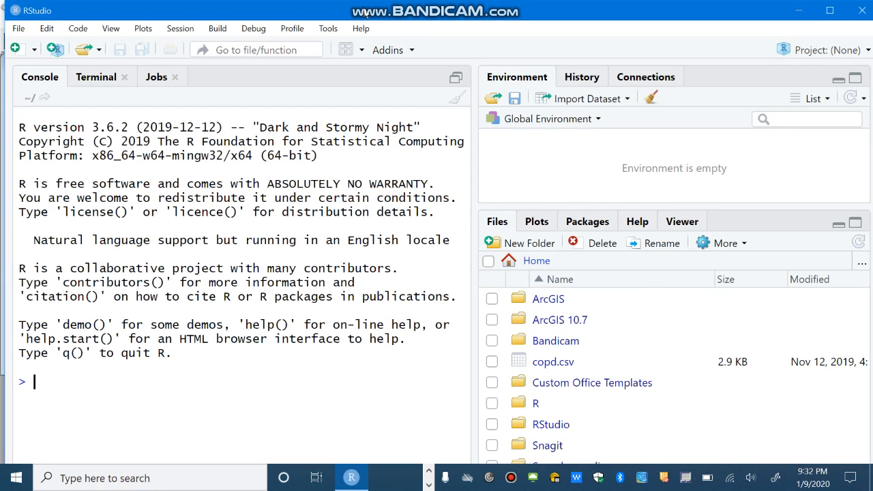
mouse_move(289, 187)
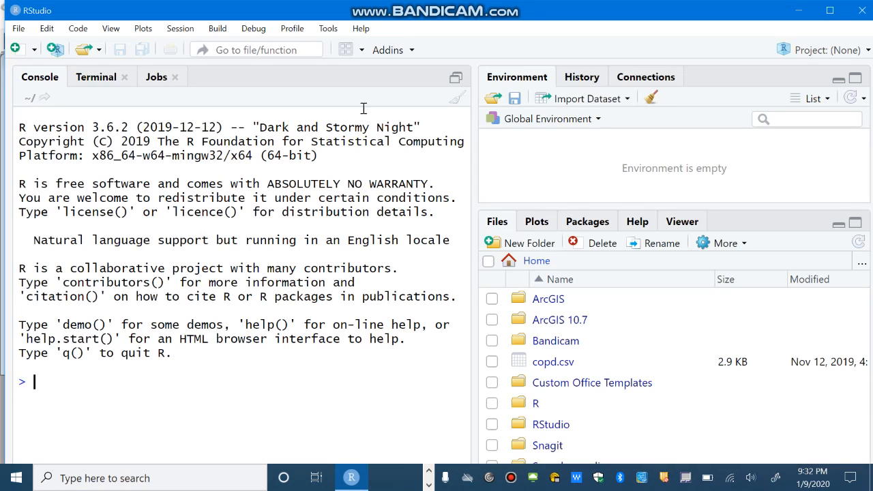
- Start an untitled R script, browse the Plots and Packages panes, then the Code and File menus
click(14, 50)
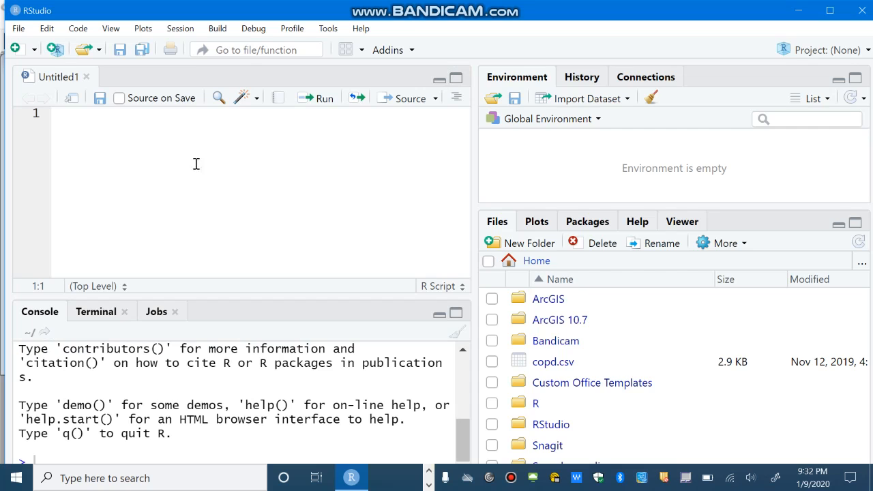
mouse_move(106, 150)
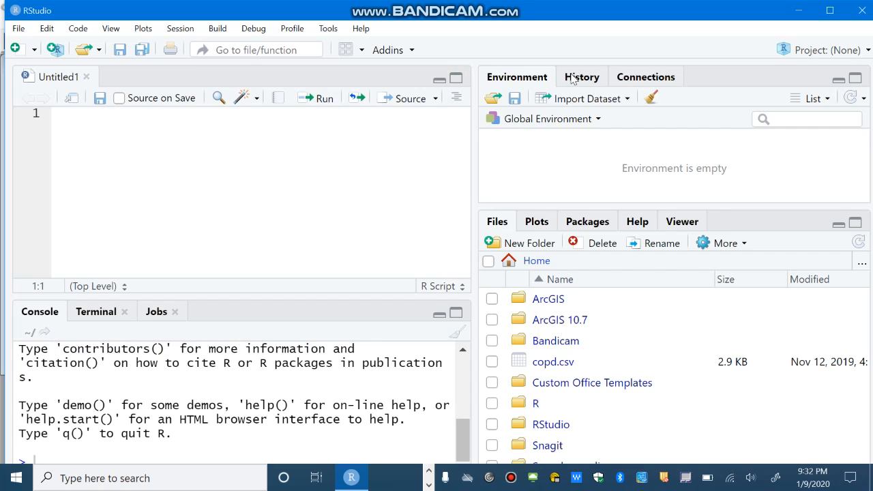
mouse_move(600, 109)
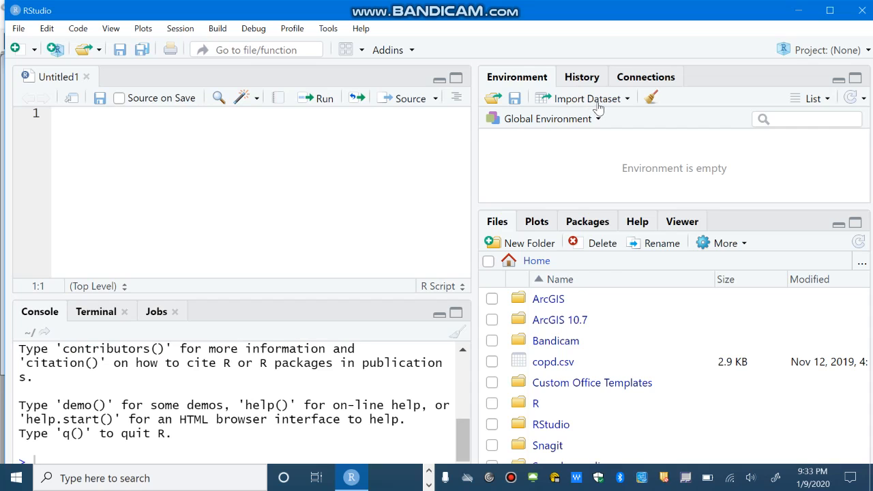
click(536, 221)
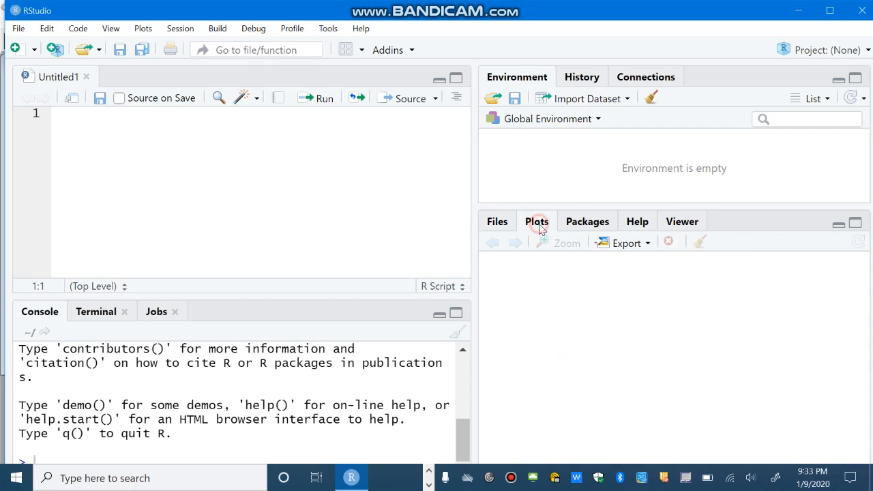
click(587, 221)
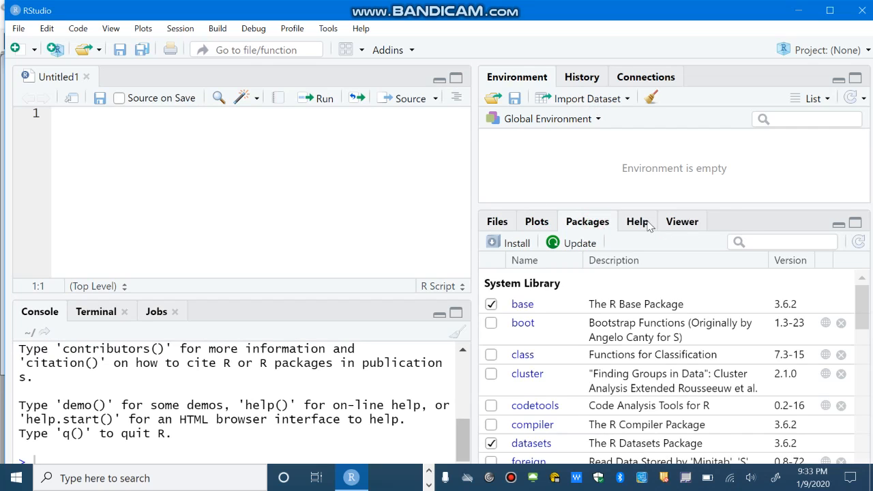
mouse_move(642, 225)
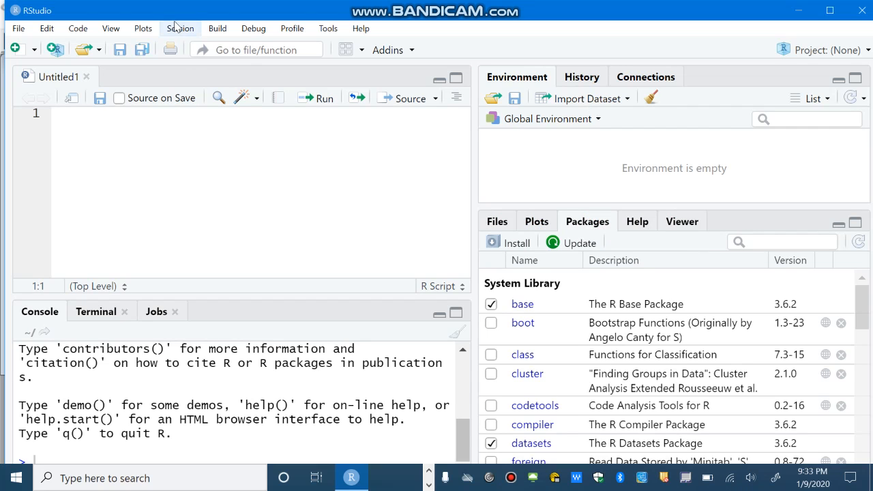
click(78, 27)
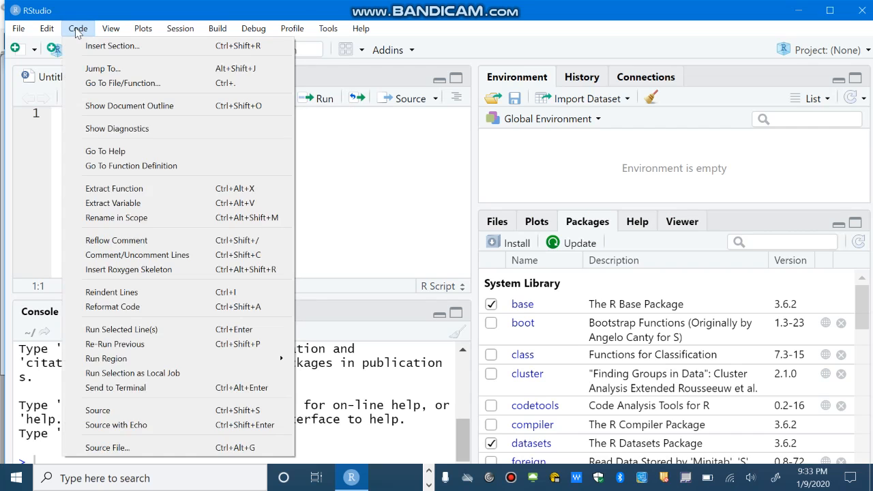
click(46, 29)
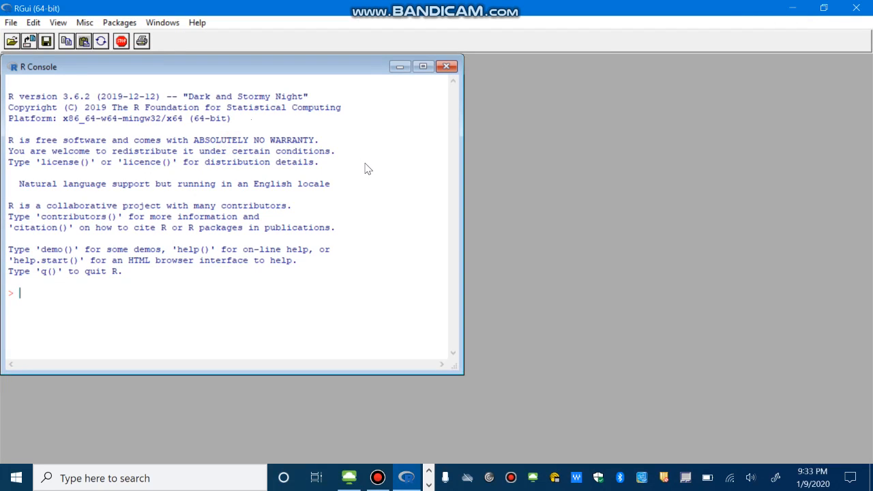
- Review the RGui Packages menu commands and close the R console back to the desktop
click(119, 22)
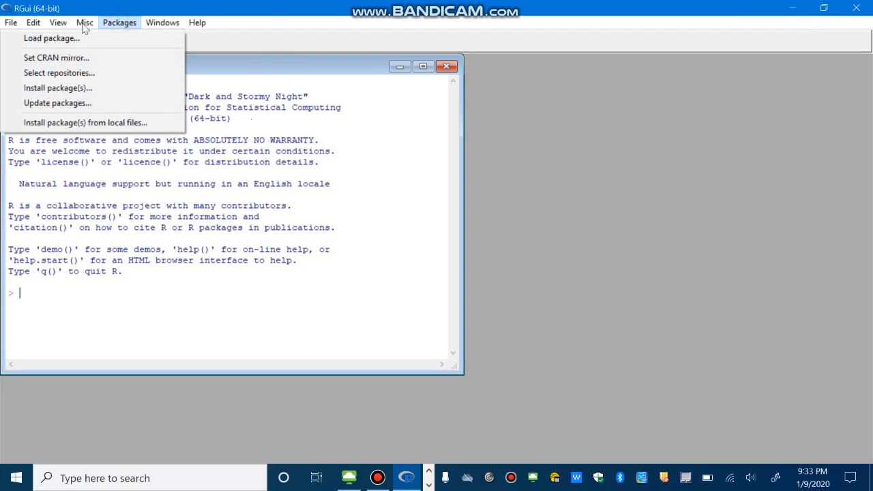
click(118, 22)
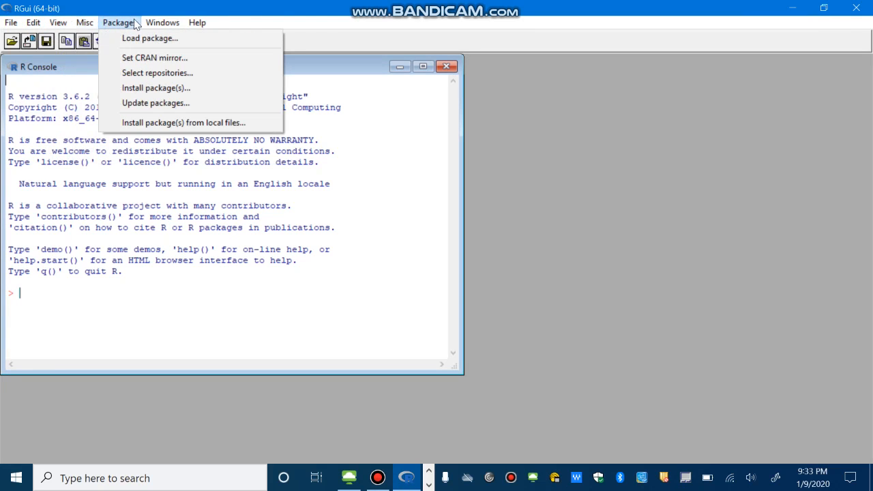
click(196, 22)
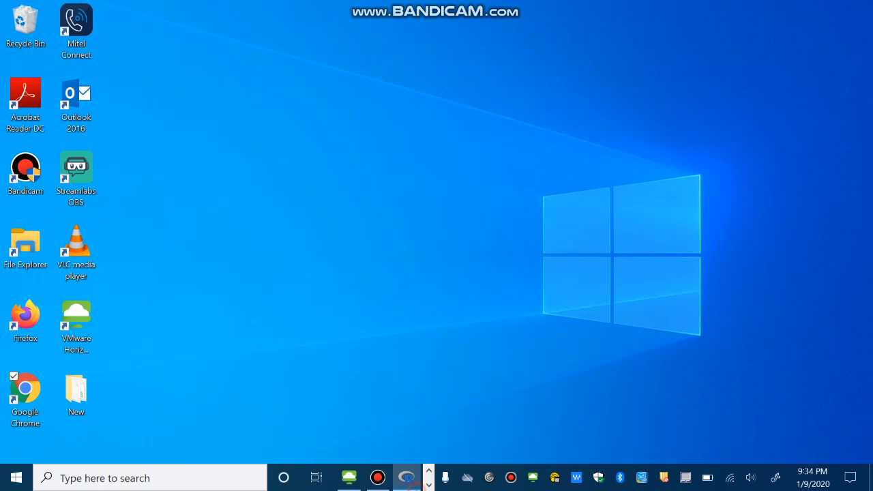
- Restore the RStudio window from the taskbar with its console, environment and files panes
click(16, 478)
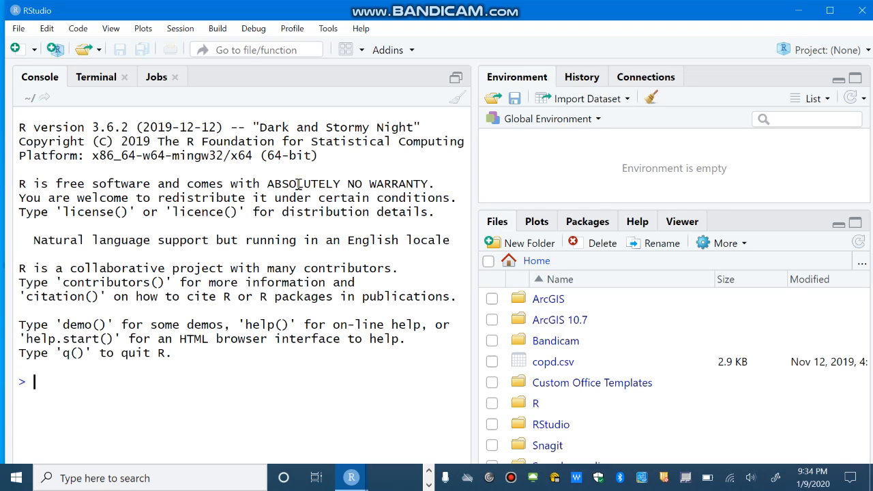
mouse_move(367, 456)
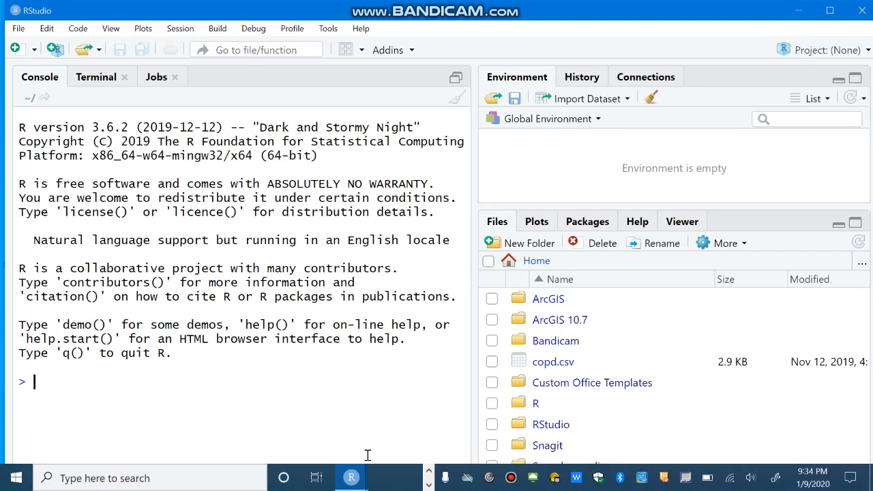